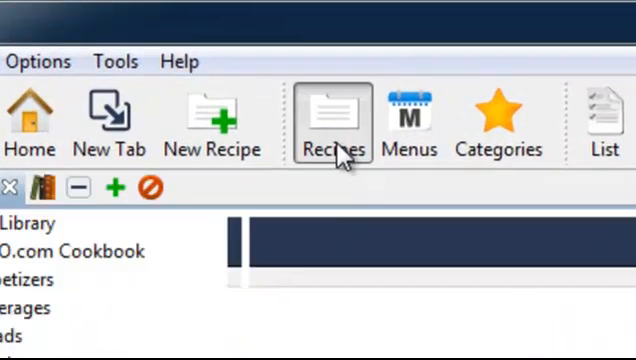
Show the recipe library and scroll through Spicy Orange Chicken Stir-Fry's ingredients and directions.
{"action": "left_click", "coordinate": [332, 124]}
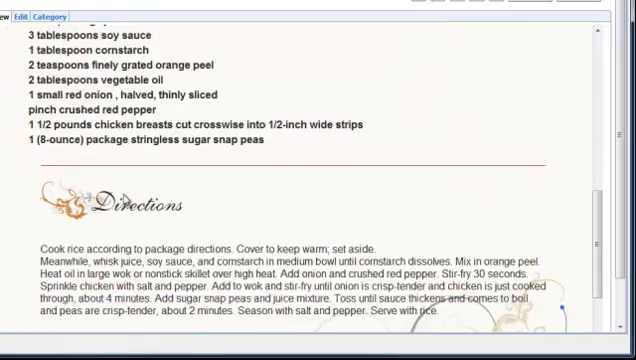
{"action": "scroll", "scroll_direction": "up", "scroll_amount": 3}
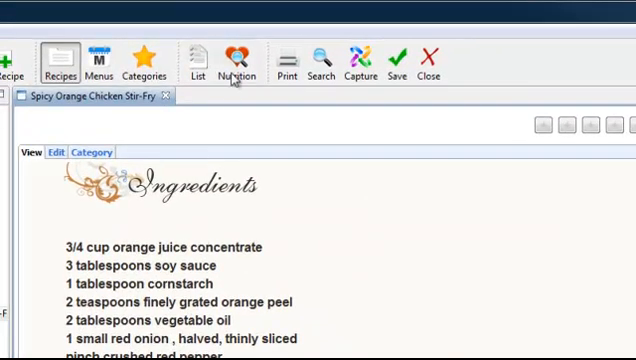
Show the stir-fry's nutrition analysis with itemised nutritional facts per ingredient.
{"action": "left_click", "coordinate": [236, 58]}
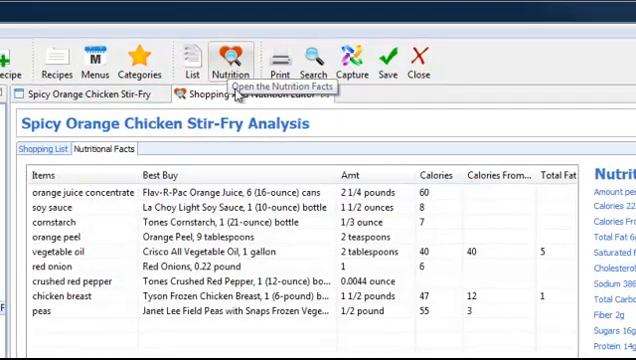
{"action": "left_click", "coordinate": [232, 58]}
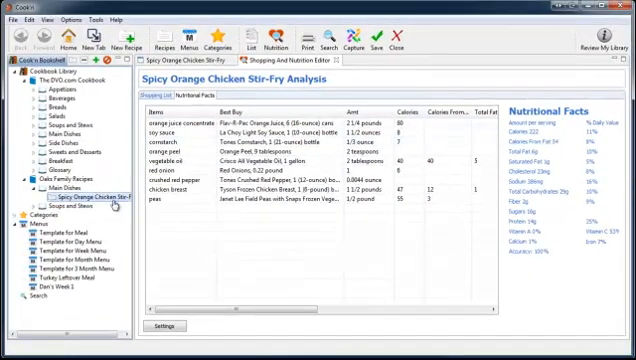
Search the Cook'n recipe website for 'chocola' to find a chocolate cake recipe.
{"action": "left_click", "coordinate": [66, 32]}
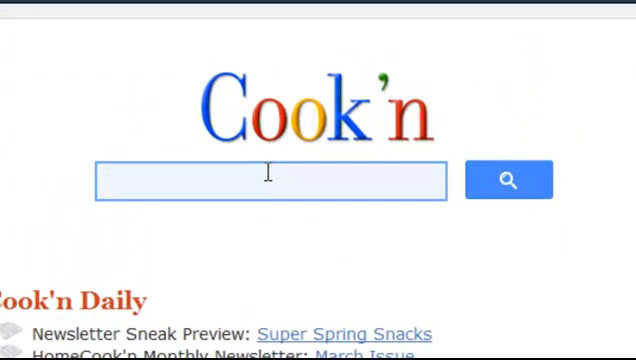
{"action": "type", "text": "chocola"}
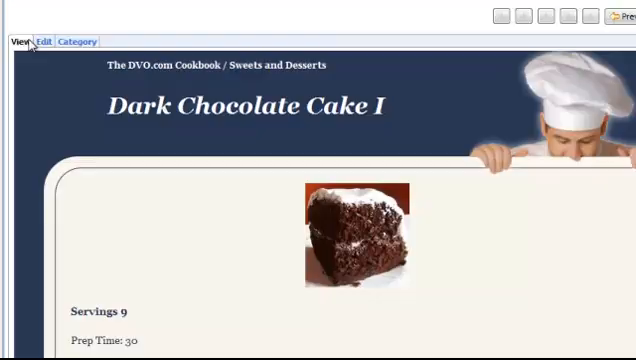
{"action": "scroll", "scroll_direction": "down", "scroll_amount": 3}
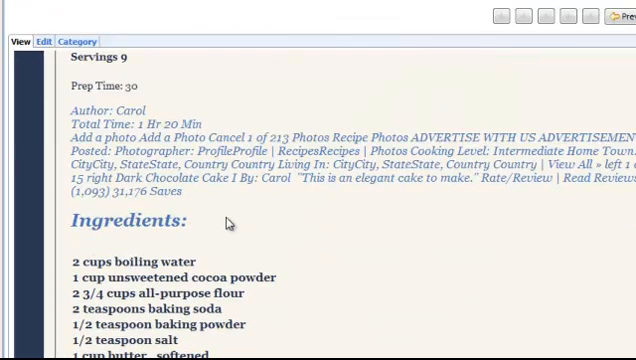
{"action": "scroll", "scroll_direction": "down", "scroll_amount": 3}
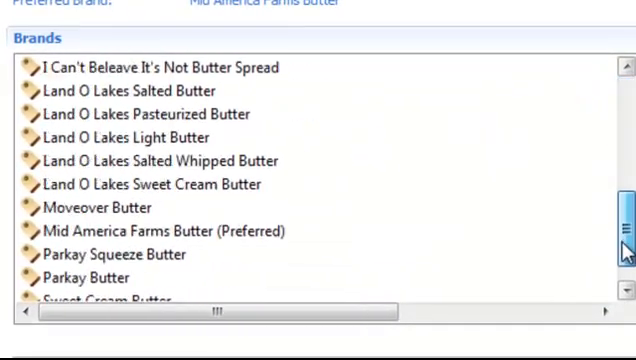
Set Viva Light Butter as the preferred butter brand in the Brands list.
{"action": "scroll", "scroll_direction": "down", "scroll_amount": 3}
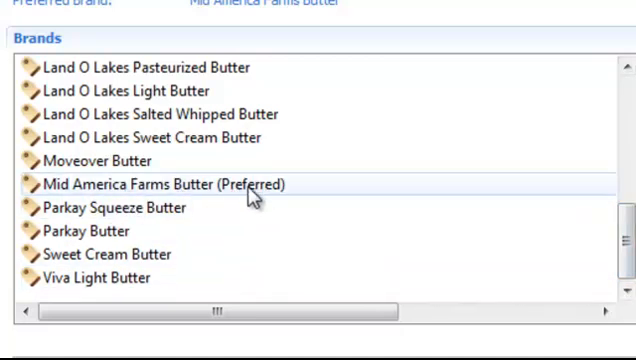
{"action": "left_click", "coordinate": [96, 278]}
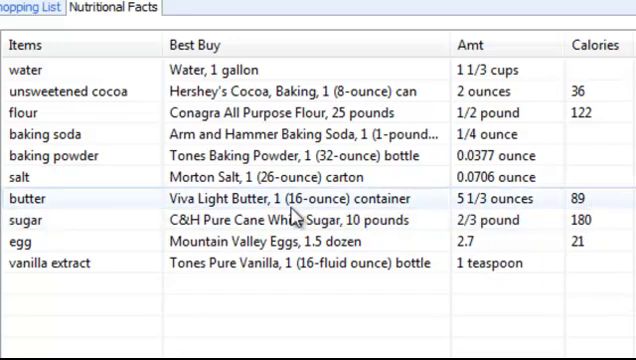
{"action": "mouse_move", "coordinate": [296, 218]}
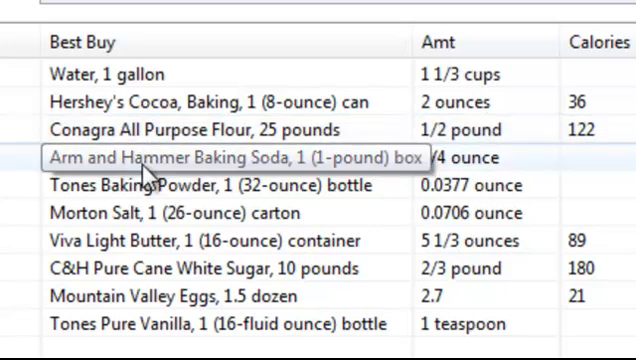
Select the baking soda row in the Best Buy column of the cake's analysis.
{"action": "left_click", "coordinate": [200, 184]}
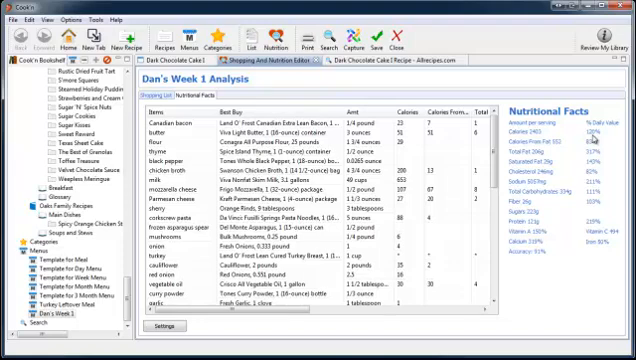
{"action": "mouse_move", "coordinate": [560, 284]}
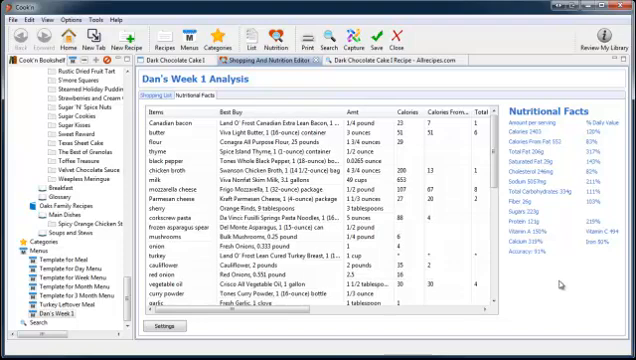